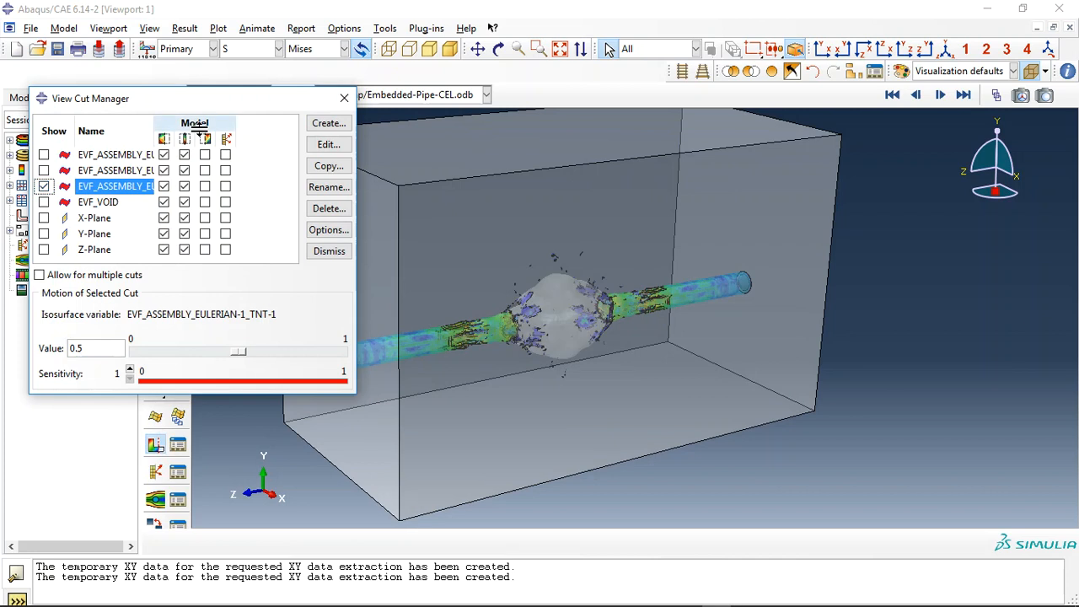
Turn off the view cut and animate S Mises stress spreading along the full pipe.
left_click(328, 249)
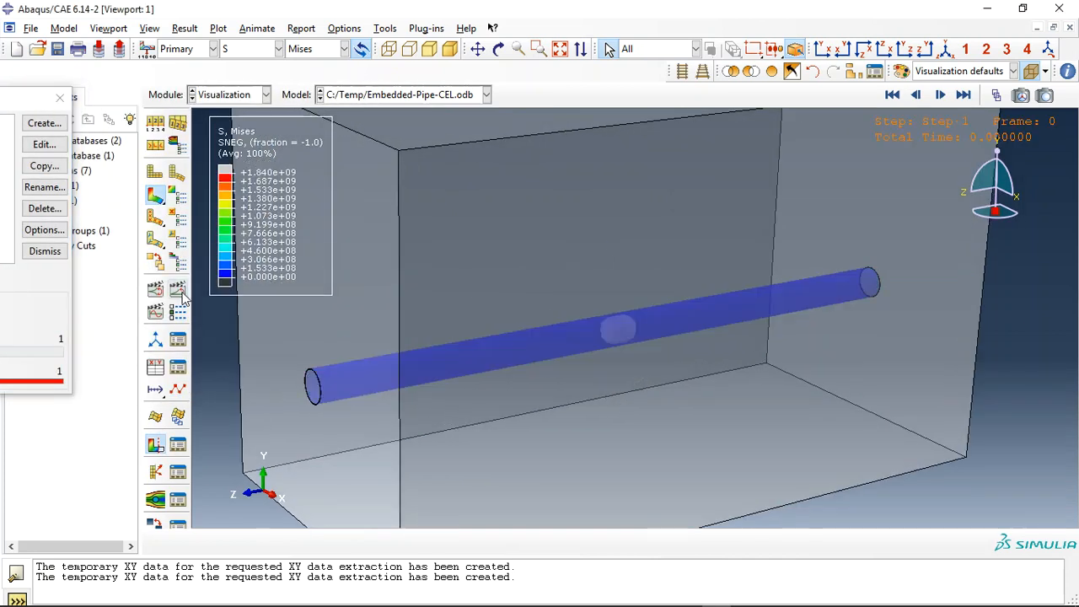
left_click(965, 93)
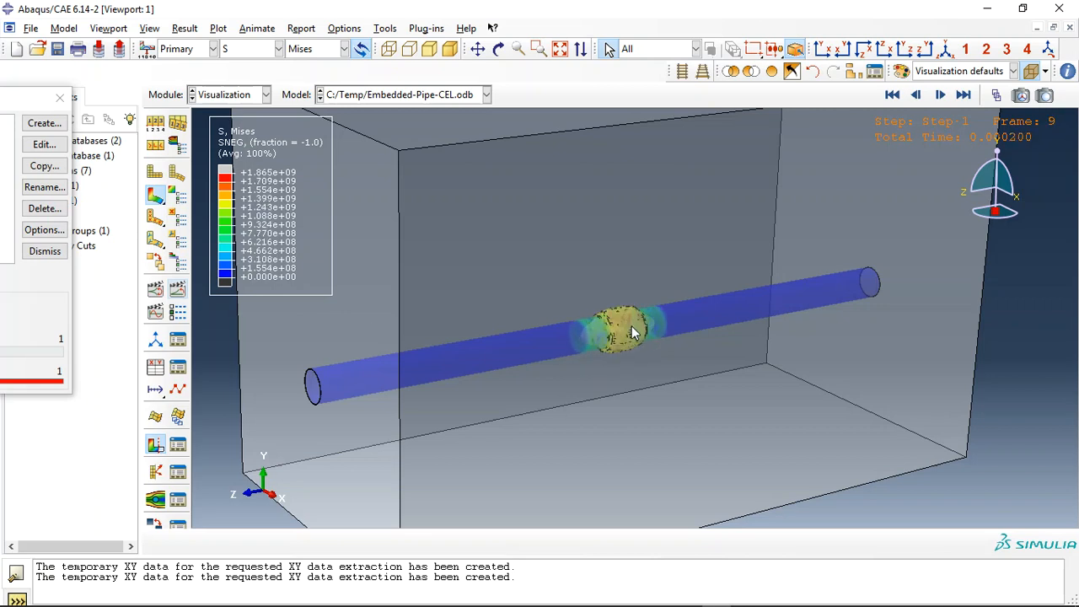
left_click(941, 95)
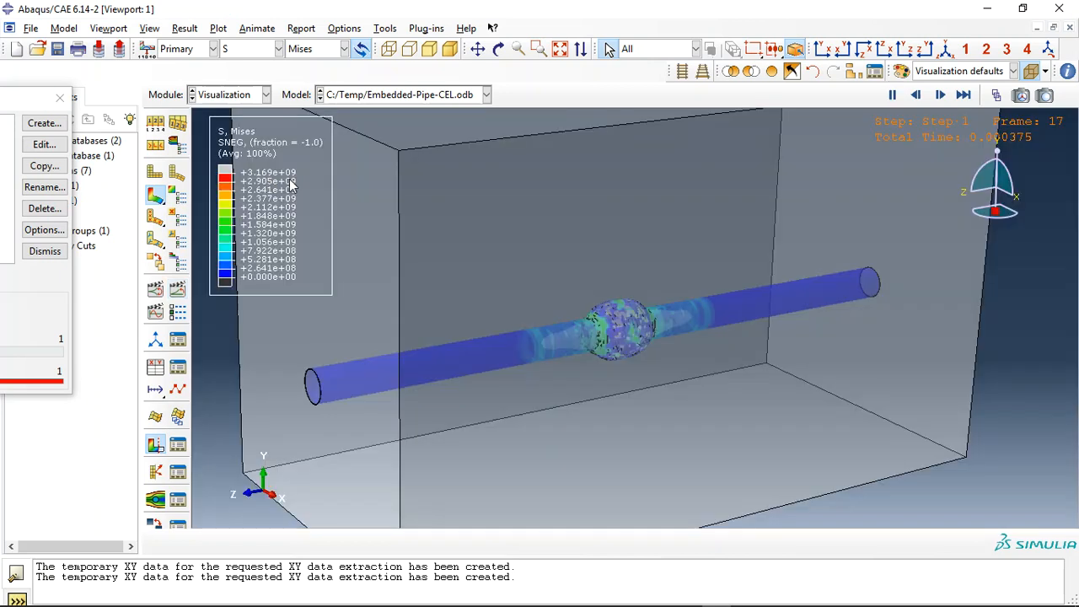
left_click(917, 94)
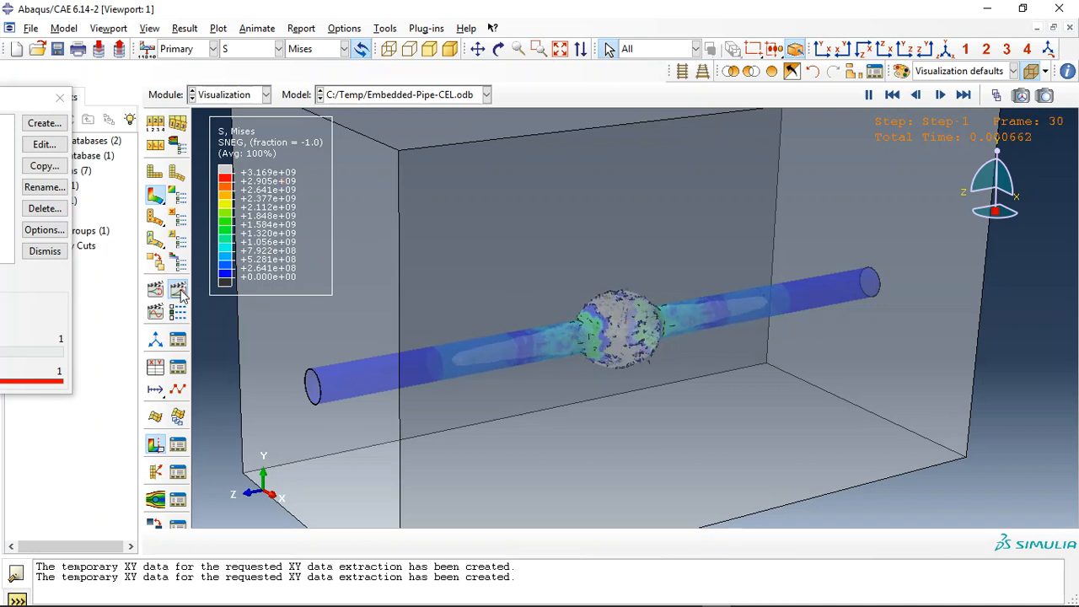
left_click(964, 94)
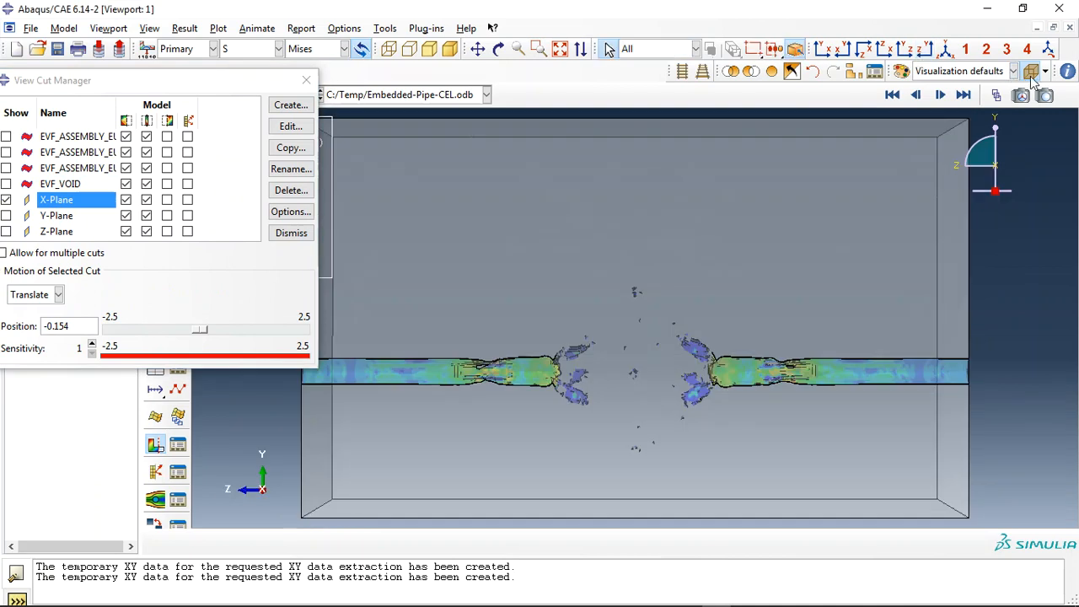
Plot EVF_ASSEMBLY_EULERIAN-1_TNT-1 on the X-plane slice and animate the TNT charge expanding.
left_click(270, 47)
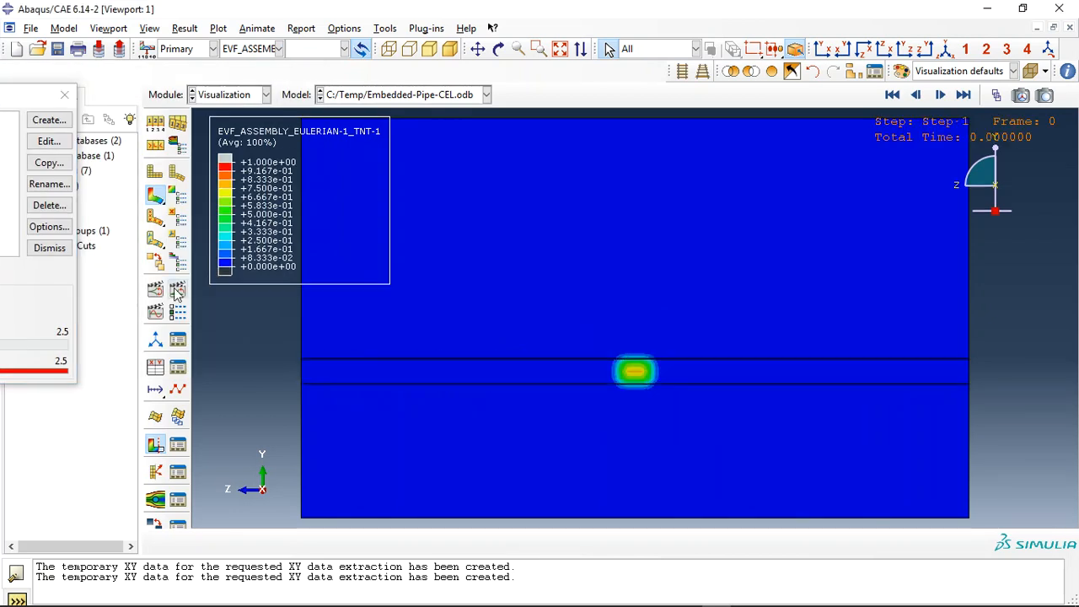
left_click(941, 93)
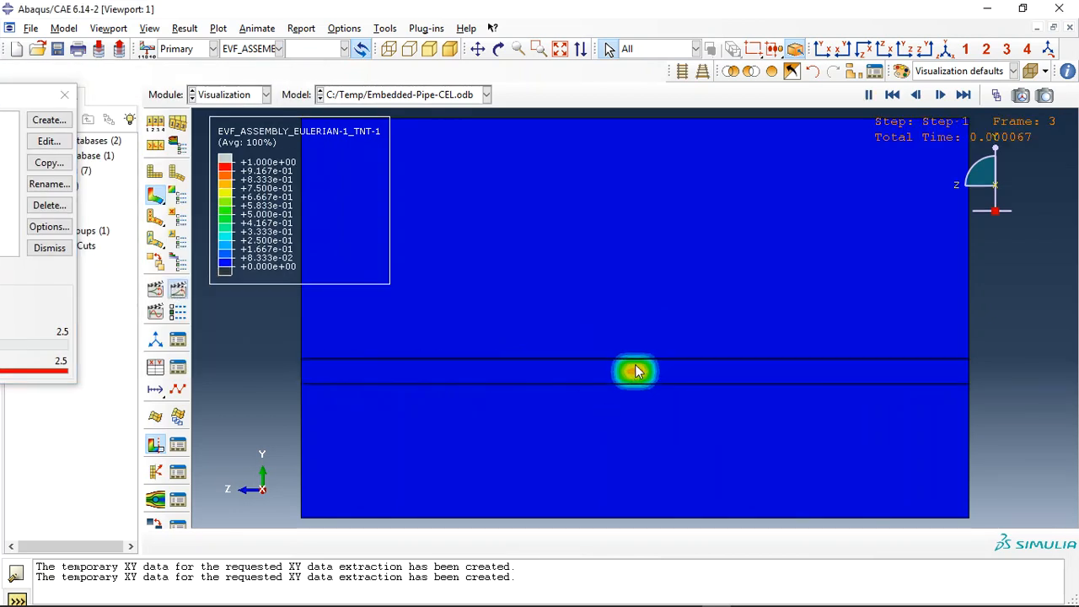
left_click(940, 94)
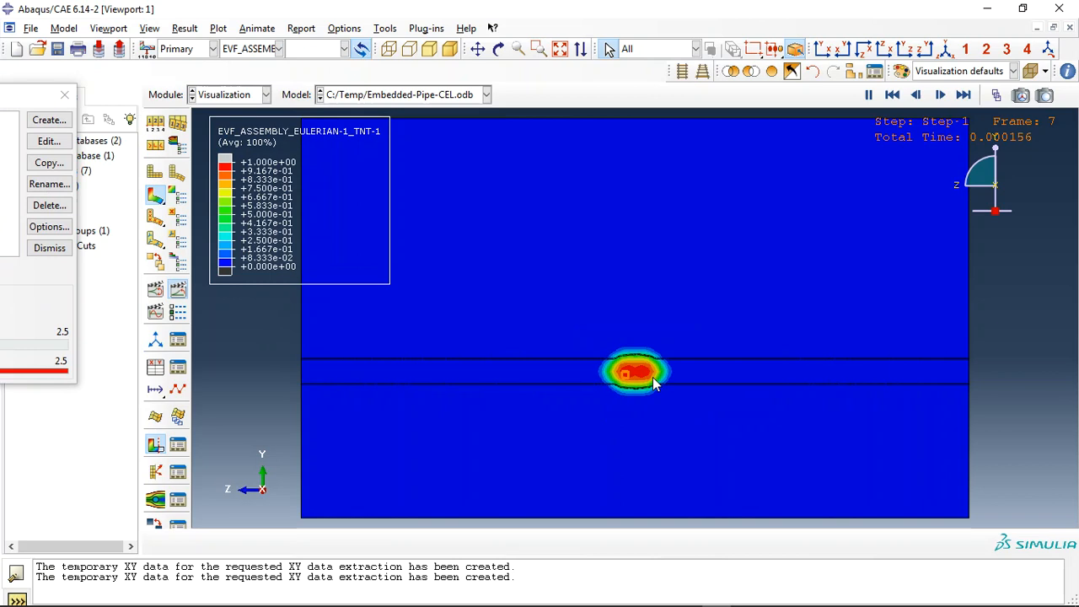
left_click(946, 95)
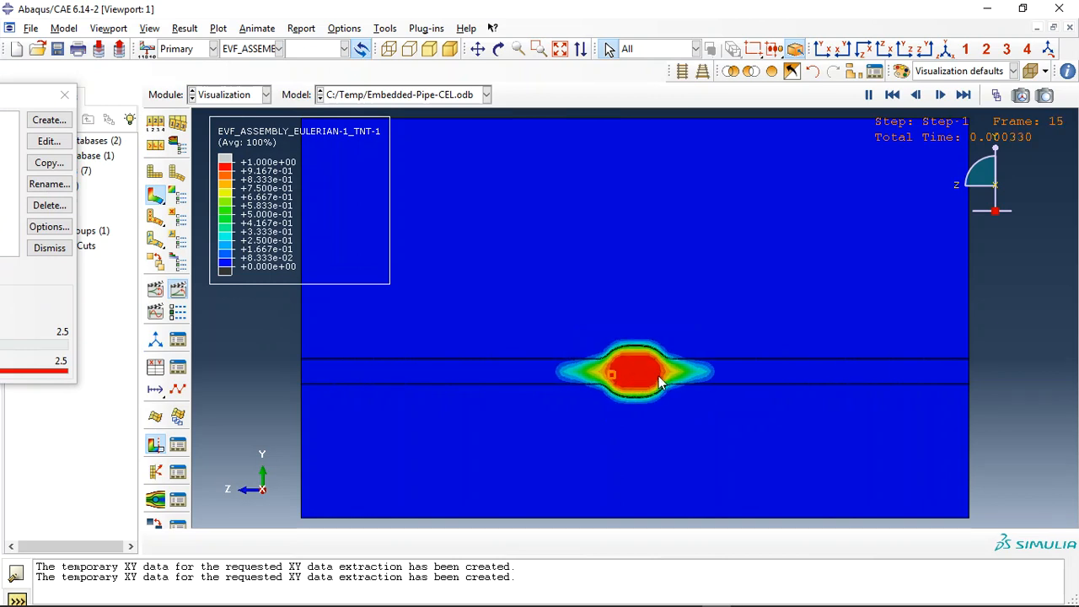
left_click(941, 93)
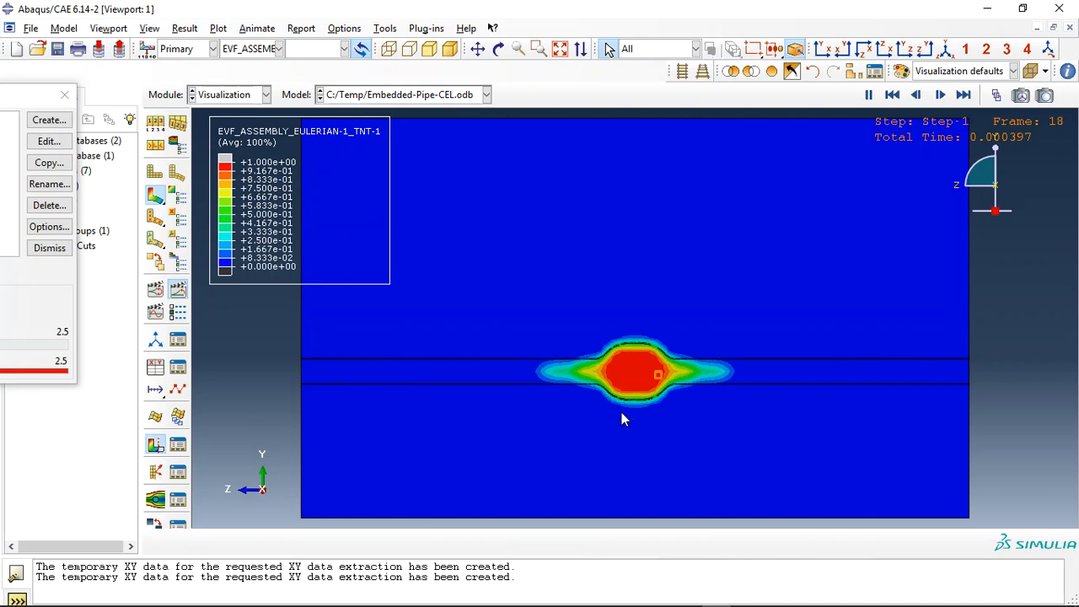
left_click(939, 95)
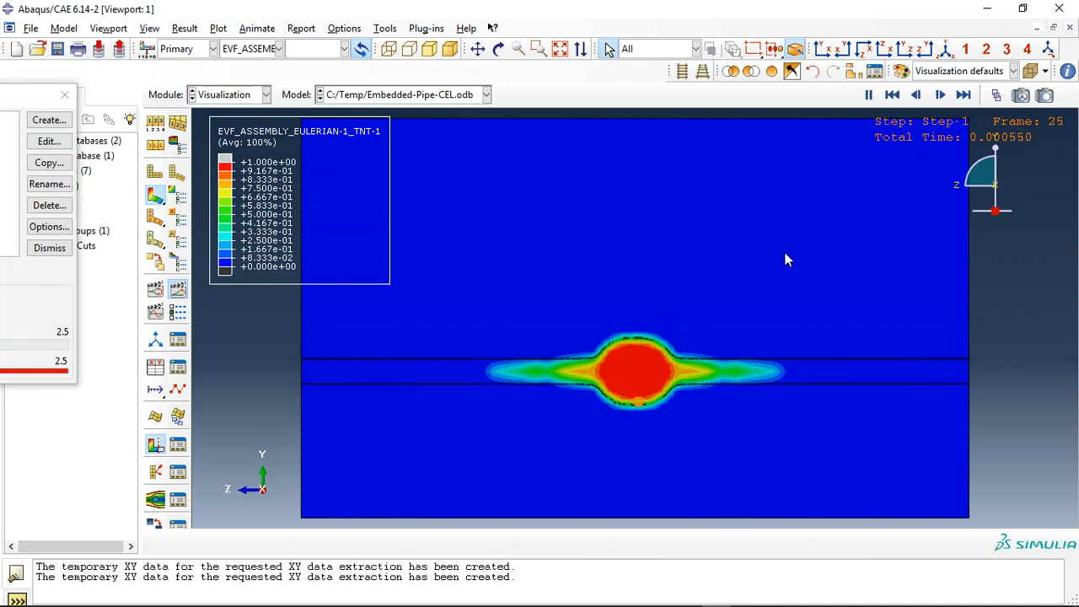
left_click(941, 95)
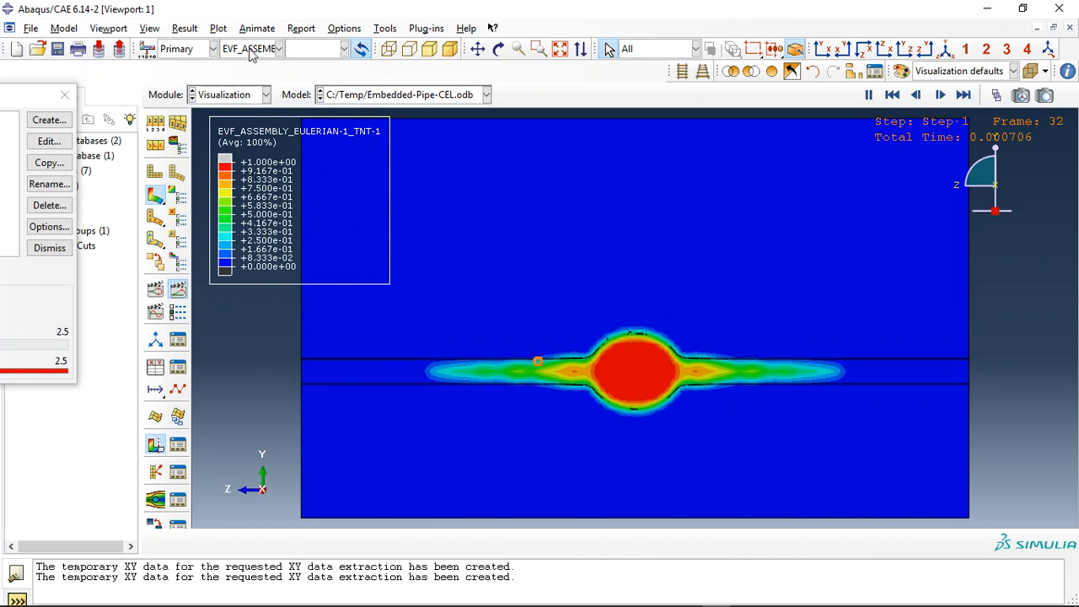
Plot EVF_ASSEMBLY_EULERIAN-1_SOIL-1 contours and animate the blast cavity opening in the soil.
left_click(283, 47)
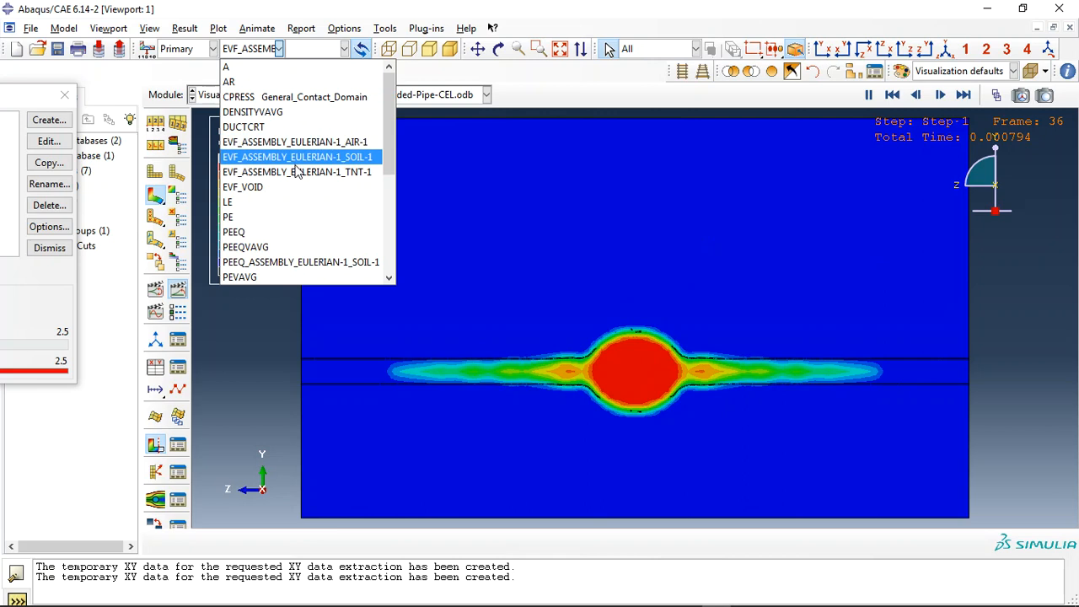
left_click(297, 171)
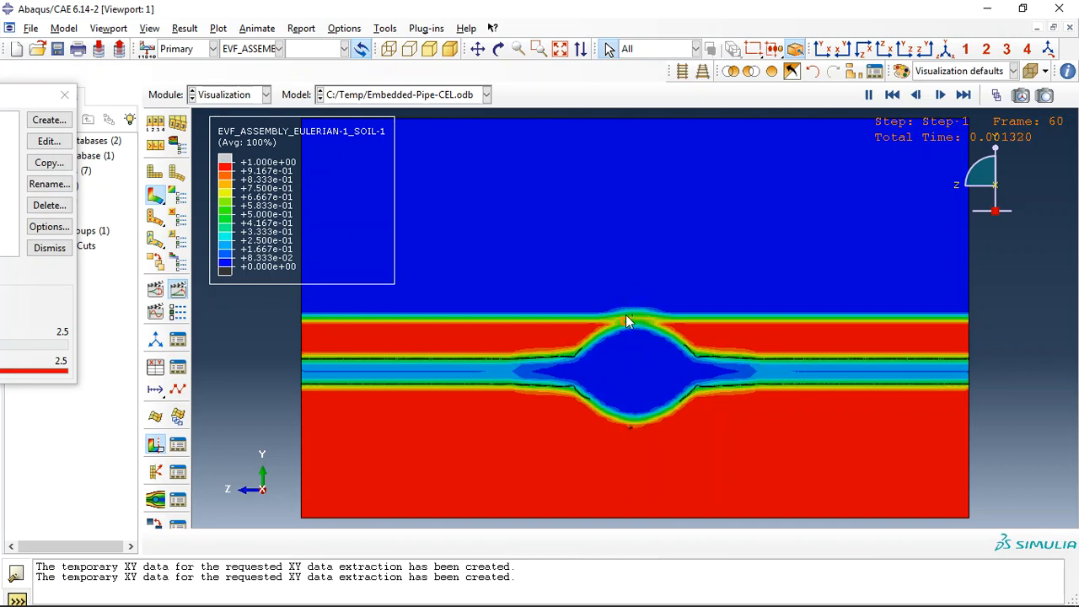
left_click(920, 94)
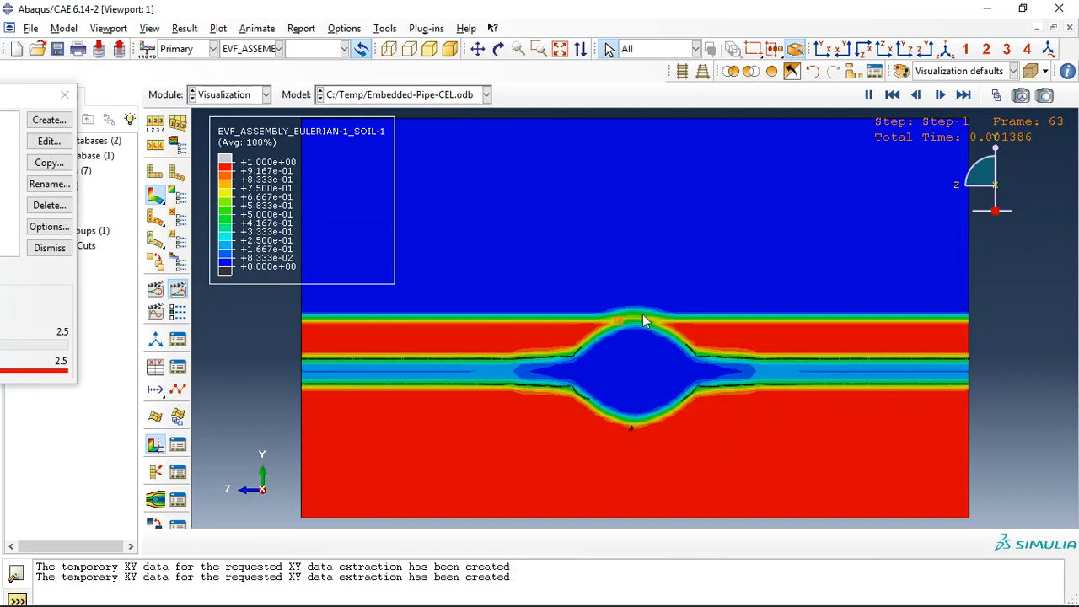
left_click(942, 94)
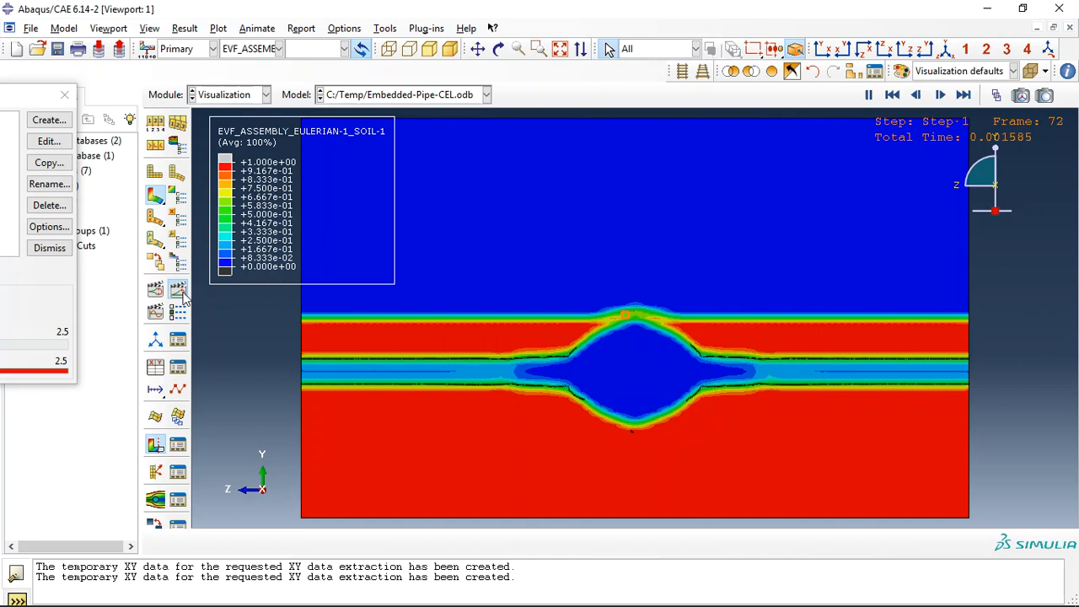
left_click(964, 95)
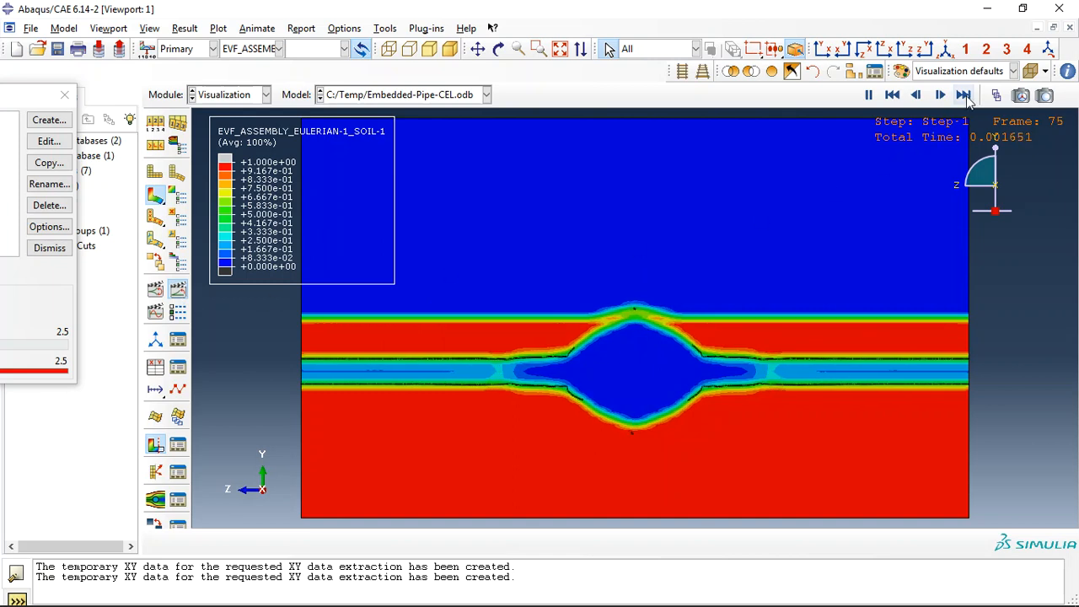
left_click(966, 103)
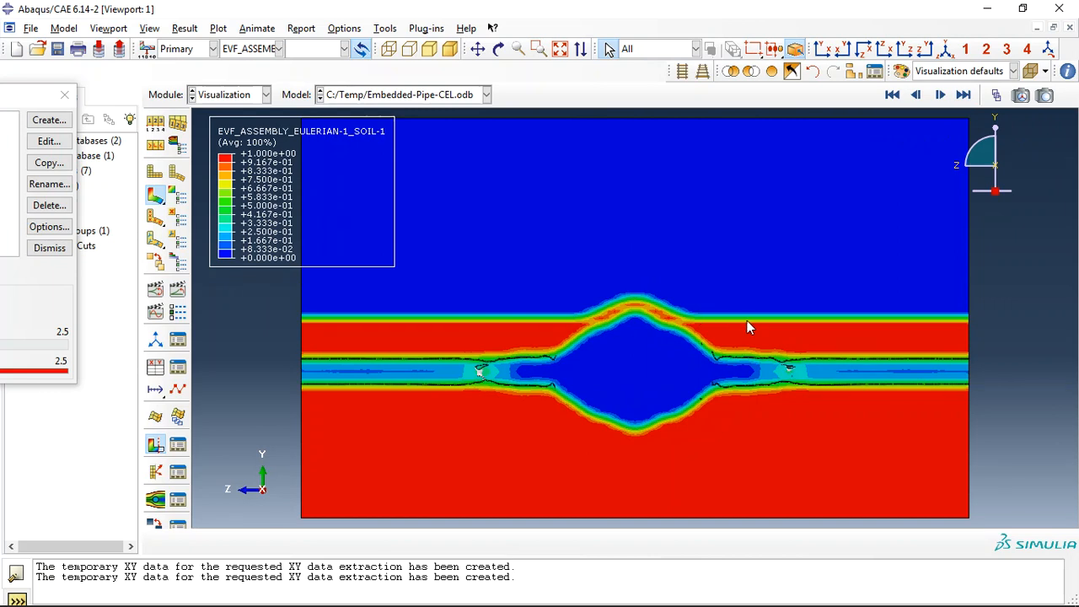
mouse_move(784, 320)
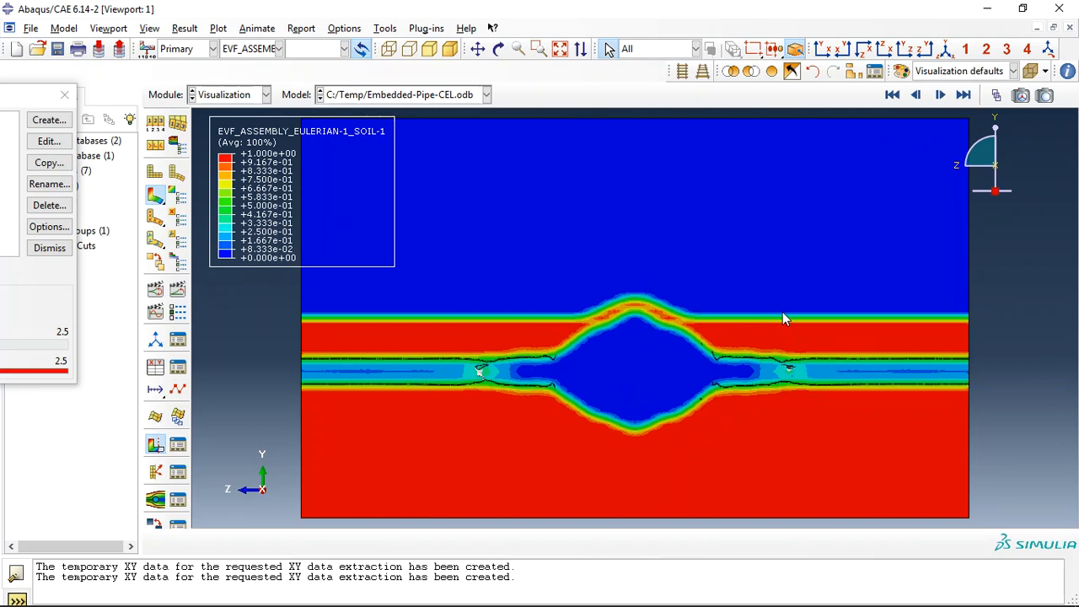
mouse_move(623, 334)
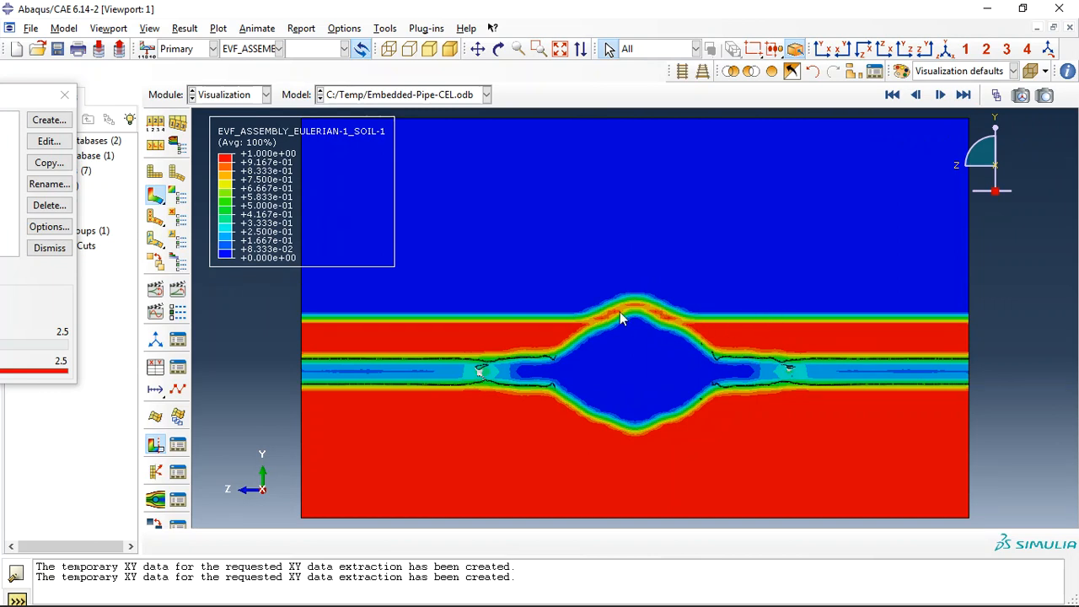
left_click(294, 47)
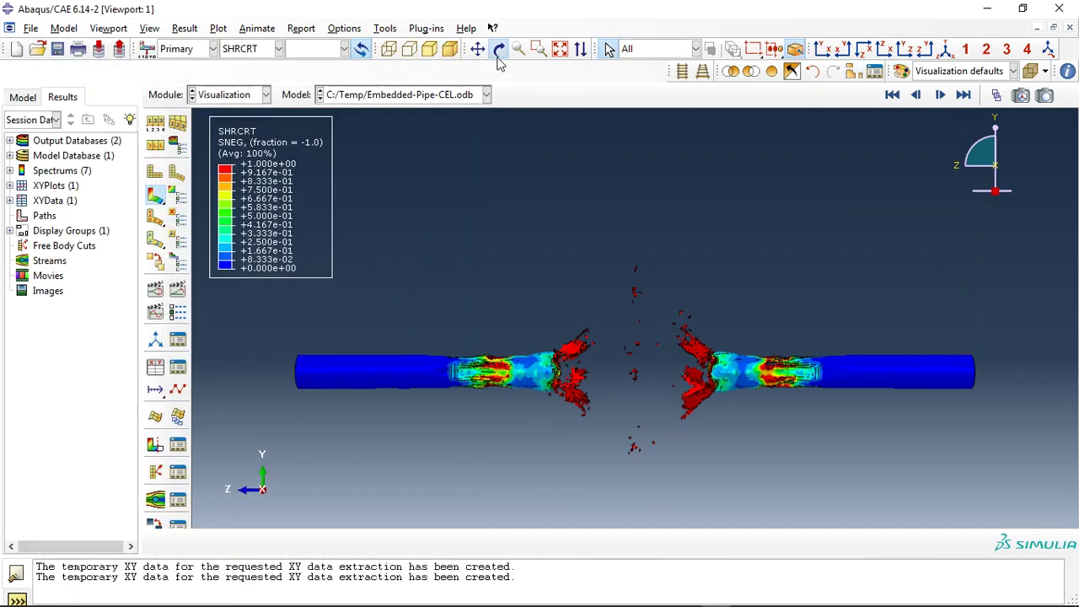
Plot SHRCRT shear damage and rotate in close on the pipe's torn ends.
left_click(499, 47)
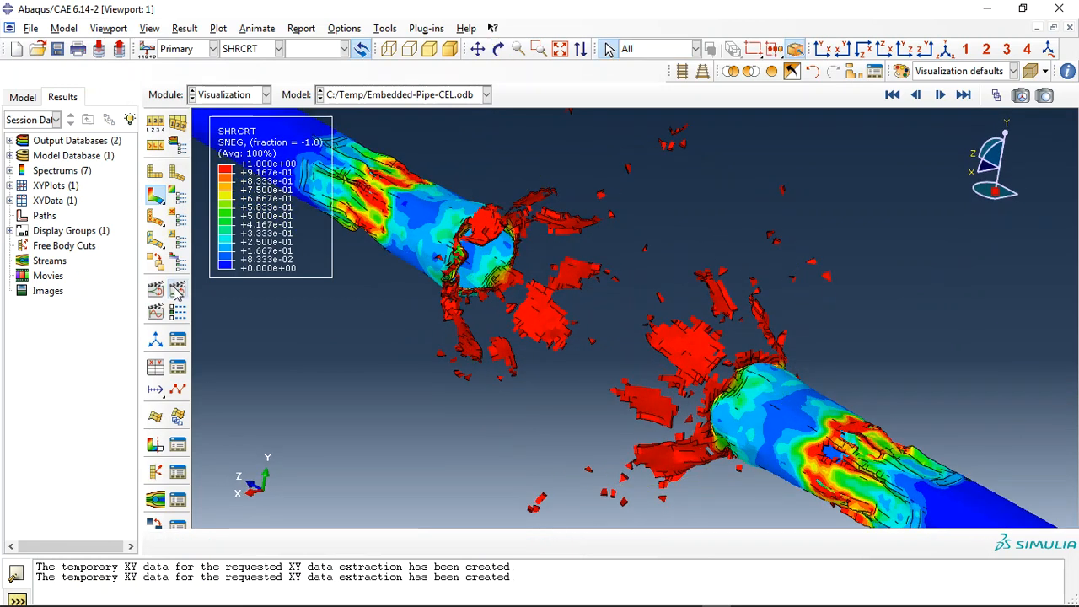
left_click(939, 95)
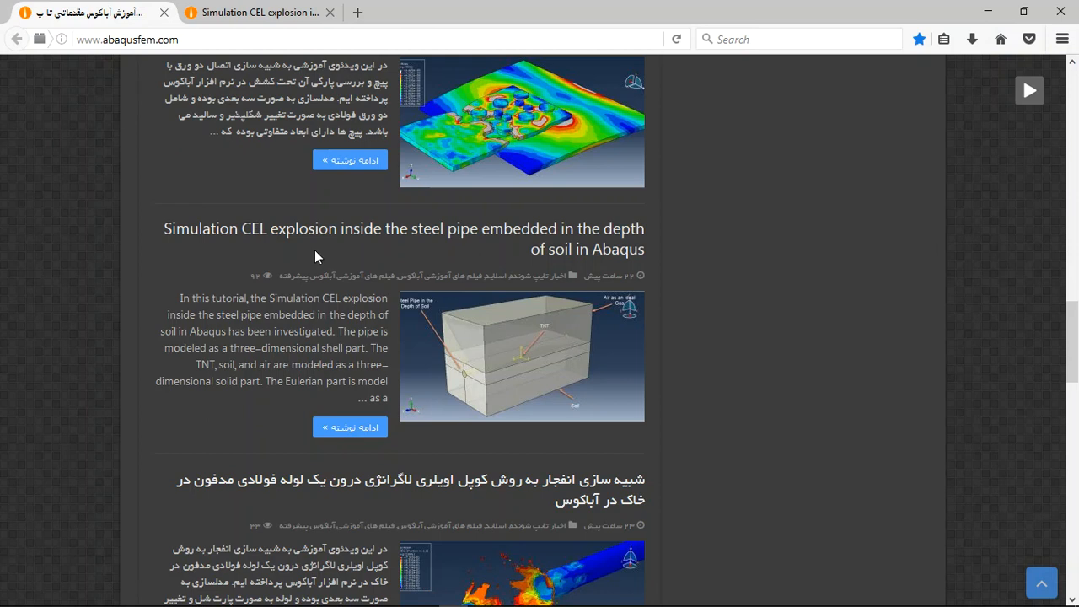
mouse_move(139, 253)
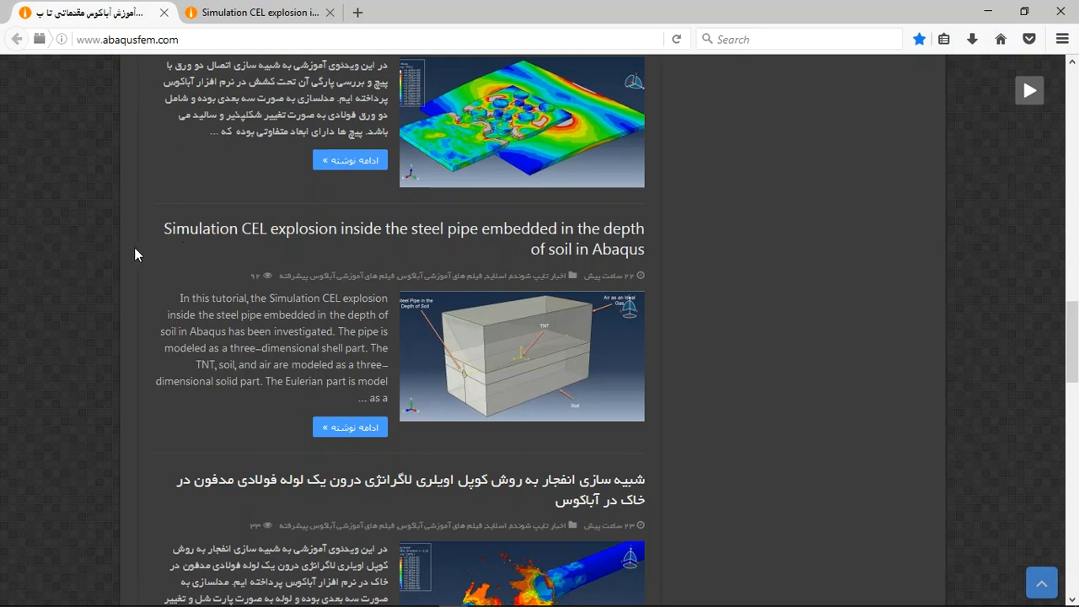
mouse_move(179, 239)
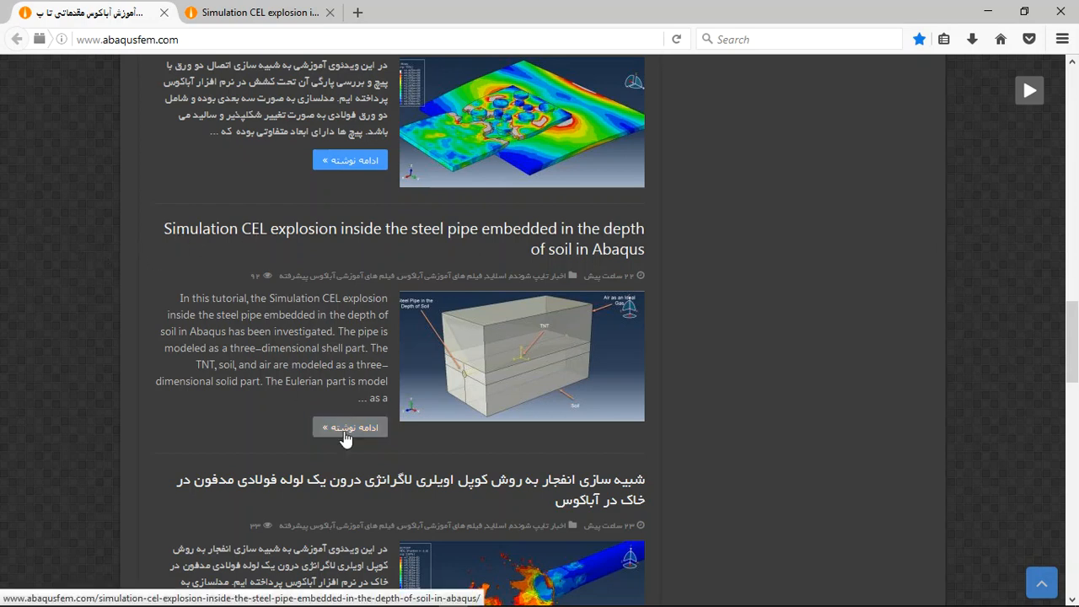
Follow 'Read more' under the Simulation CEL explosion article to its page.
left_click(351, 426)
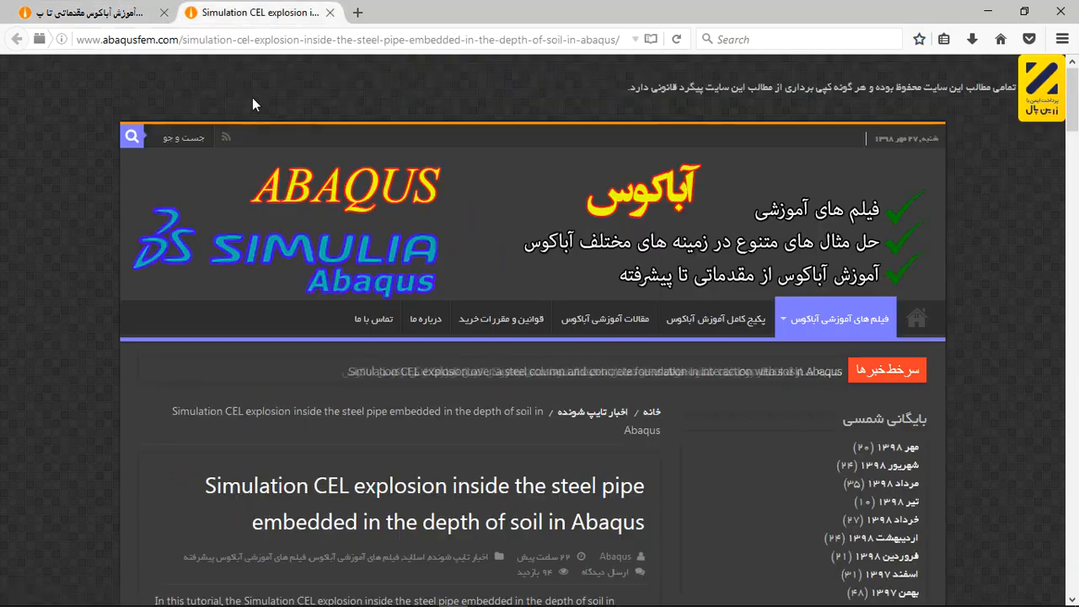
Scroll the article down past the description to the damaged pipe and soil result figures.
scroll("down", 3)
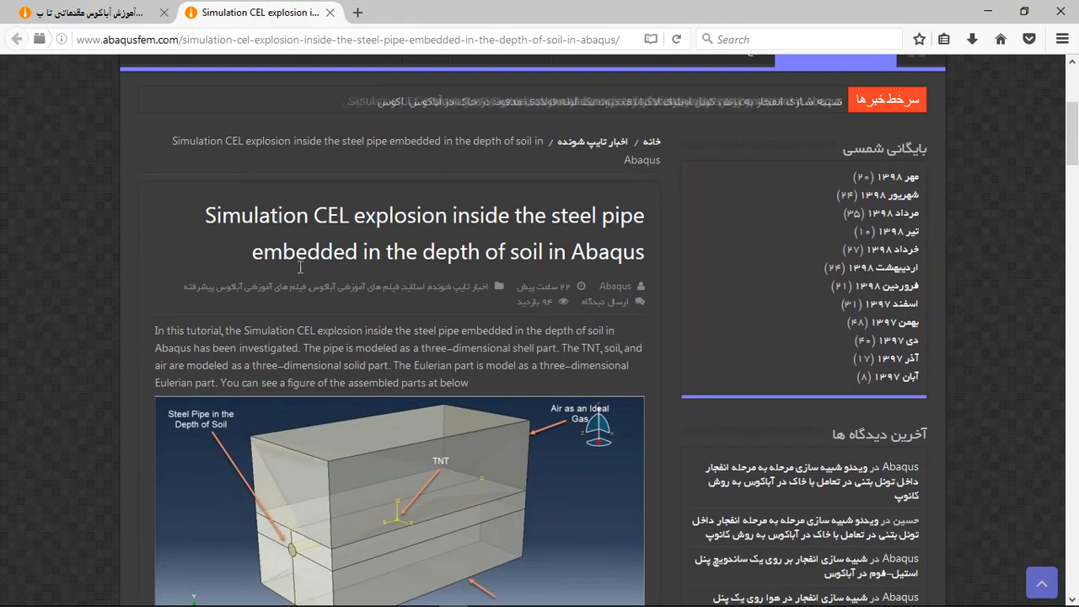
scroll("down", 3)
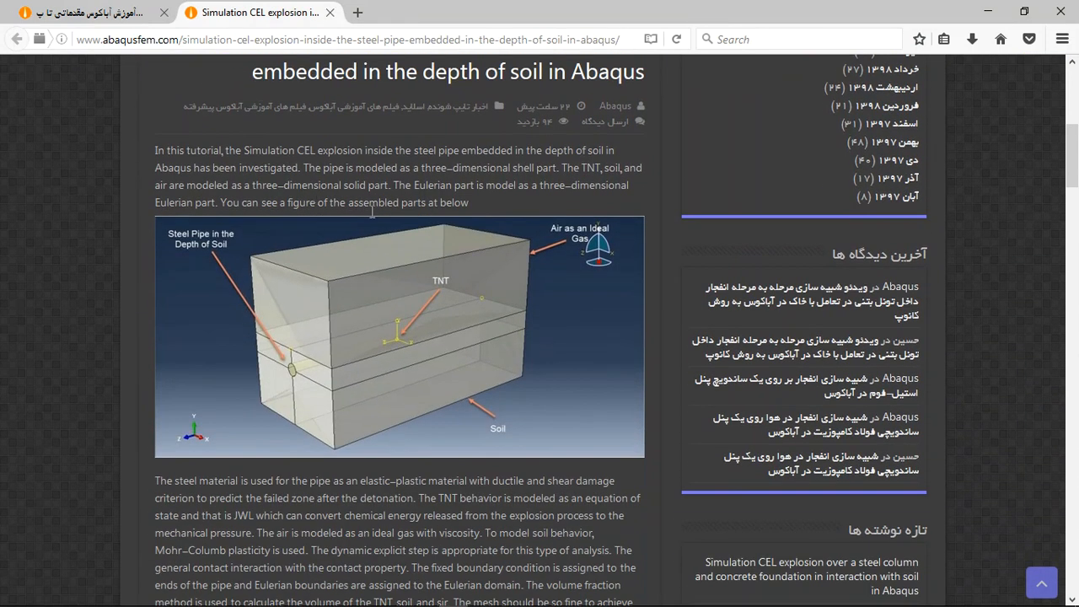
scroll("down", 3)
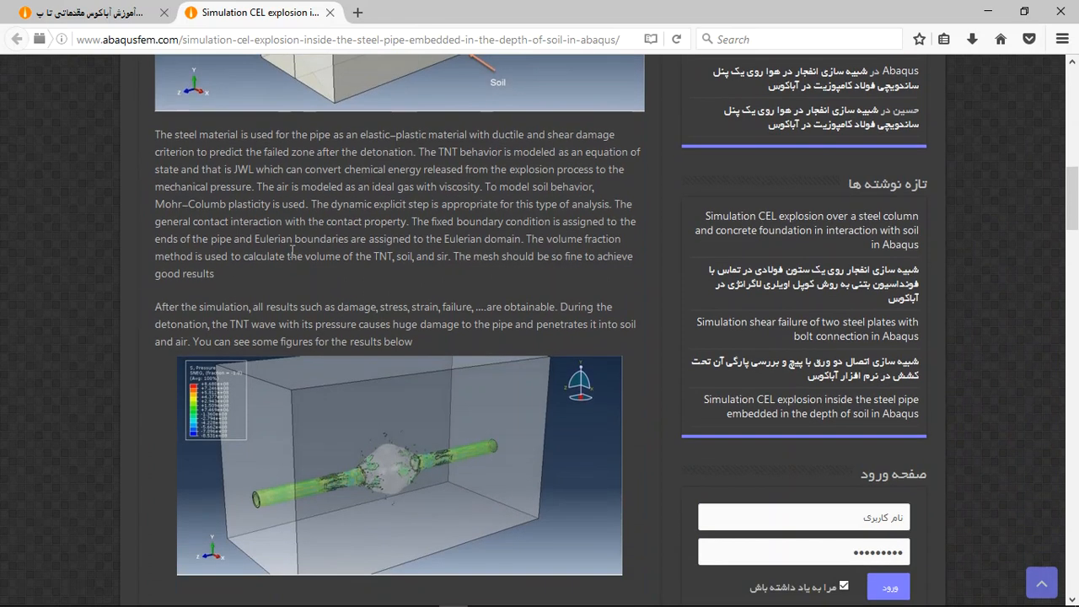
scroll("down", 3)
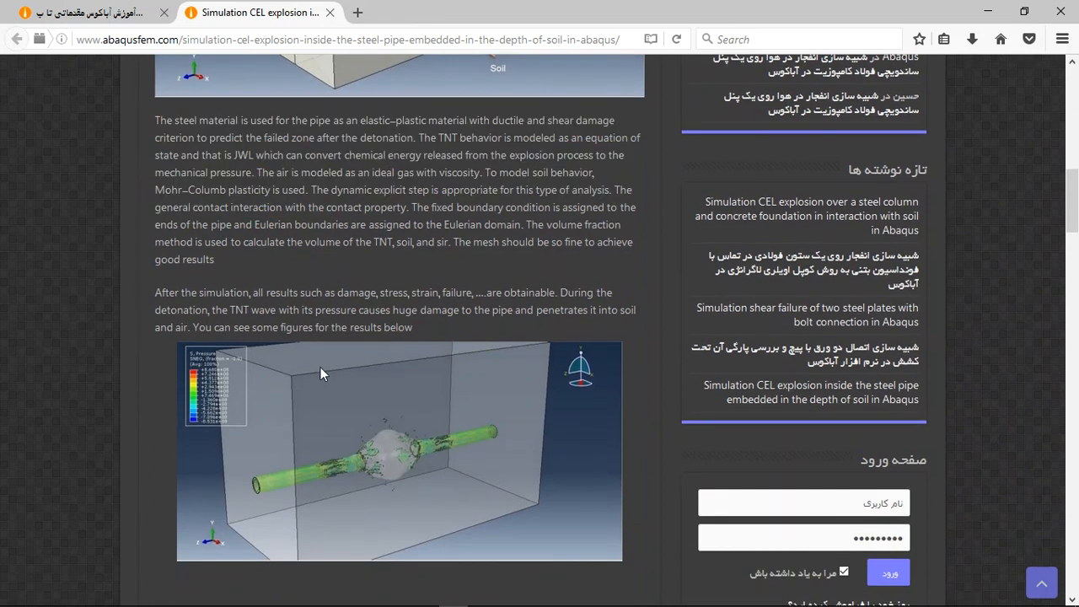
scroll("down", 3)
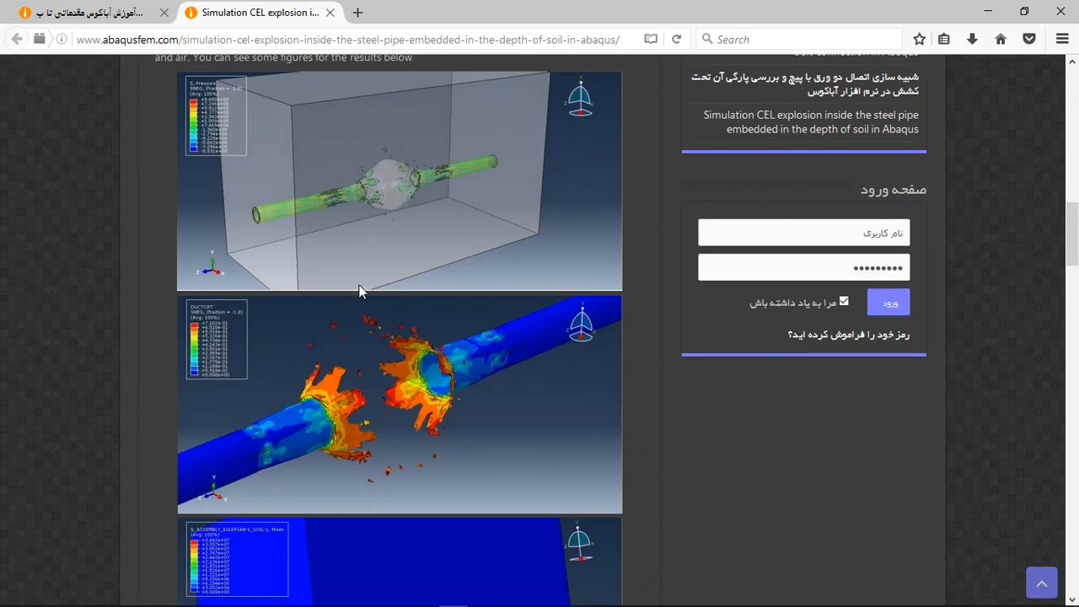
scroll("down", 3)
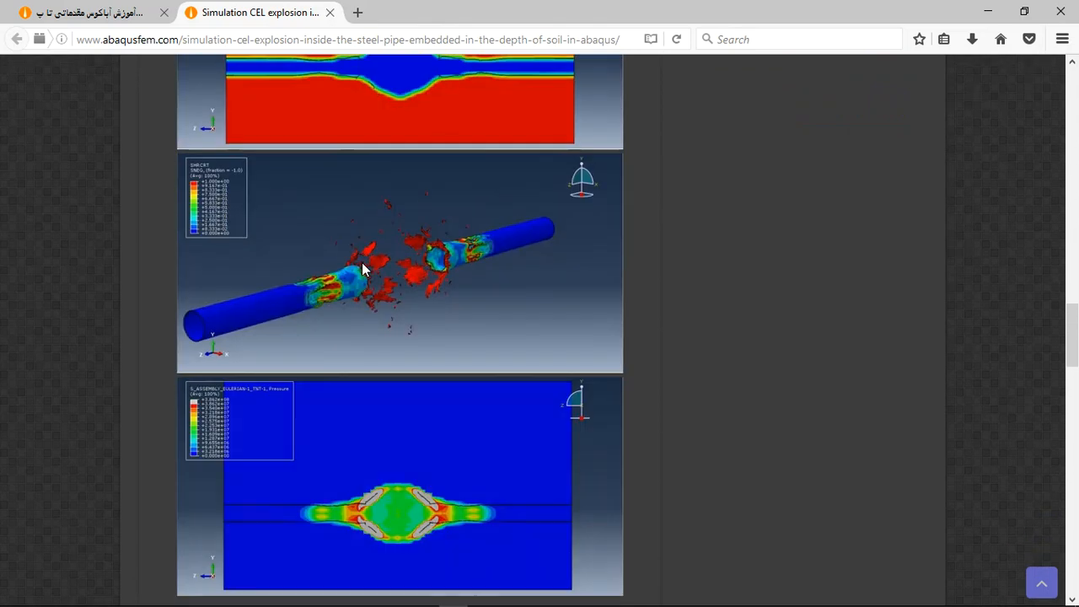
scroll("down", 3)
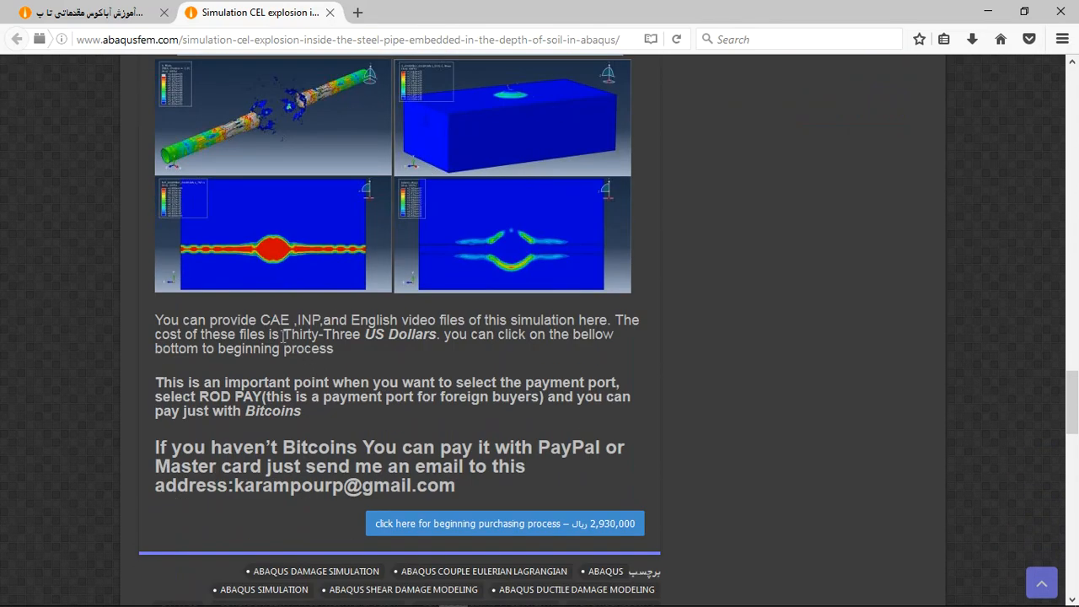
Highlight the 'CAE, INP and English' file list and the 'Thirty-Three US Dollars' price.
left_click_drag(259, 320, 415, 320)
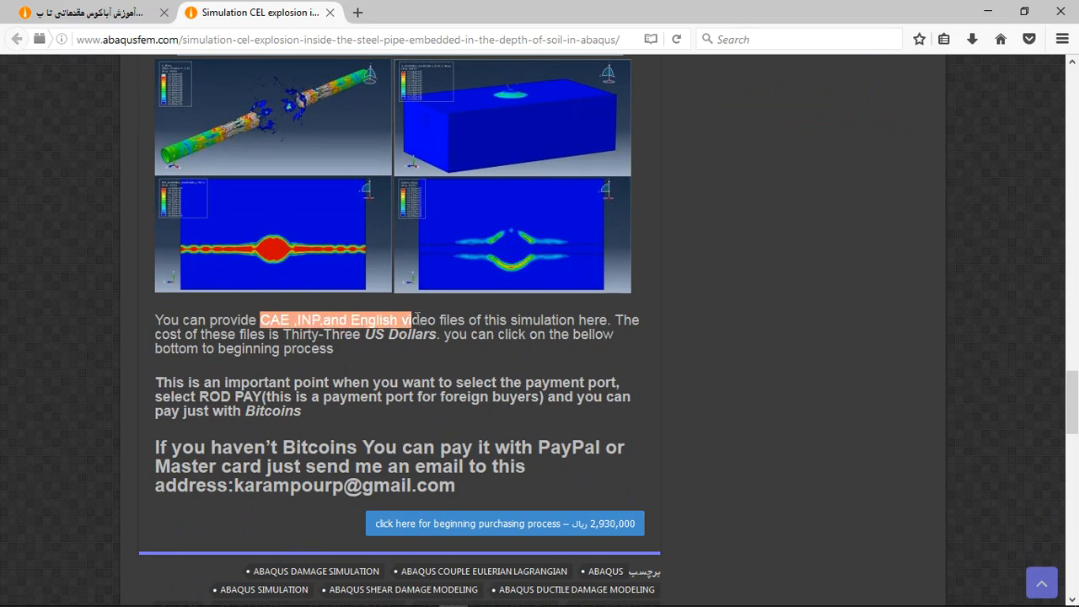
left_click_drag(280, 334, 437, 334)
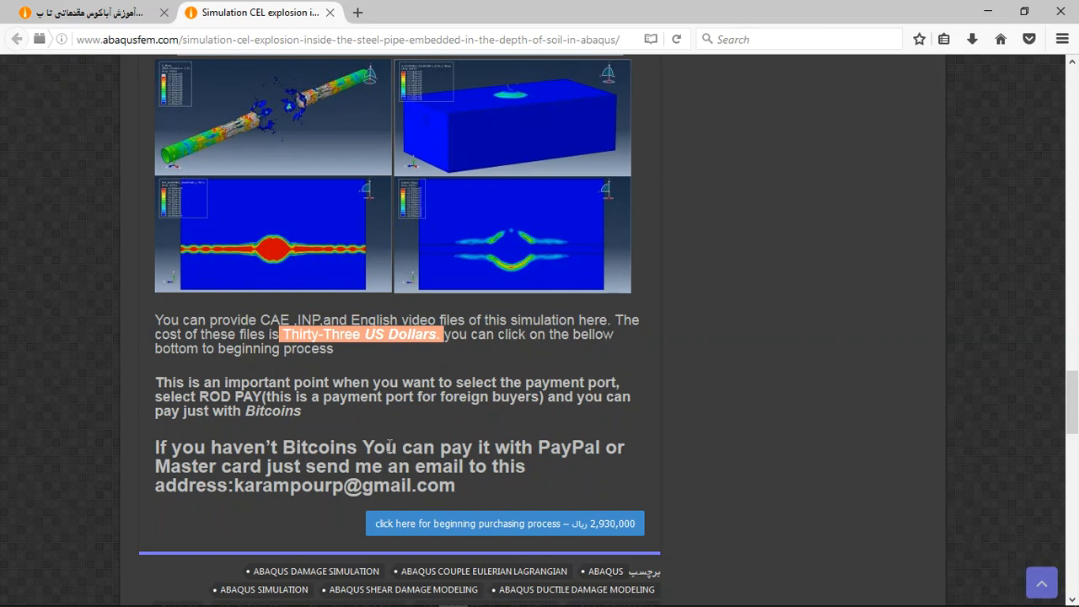
mouse_move(462, 485)
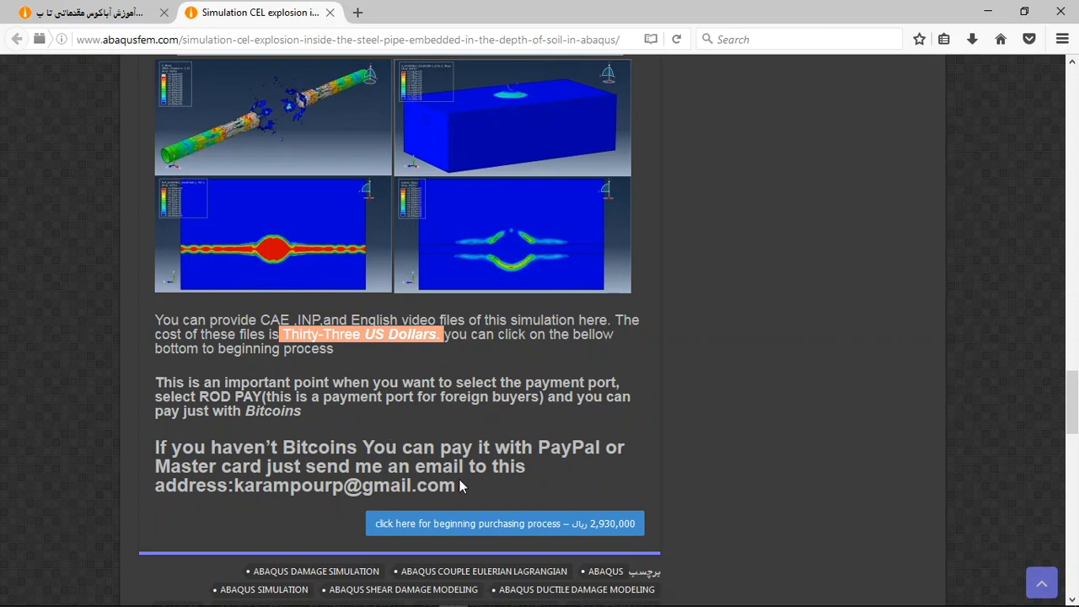